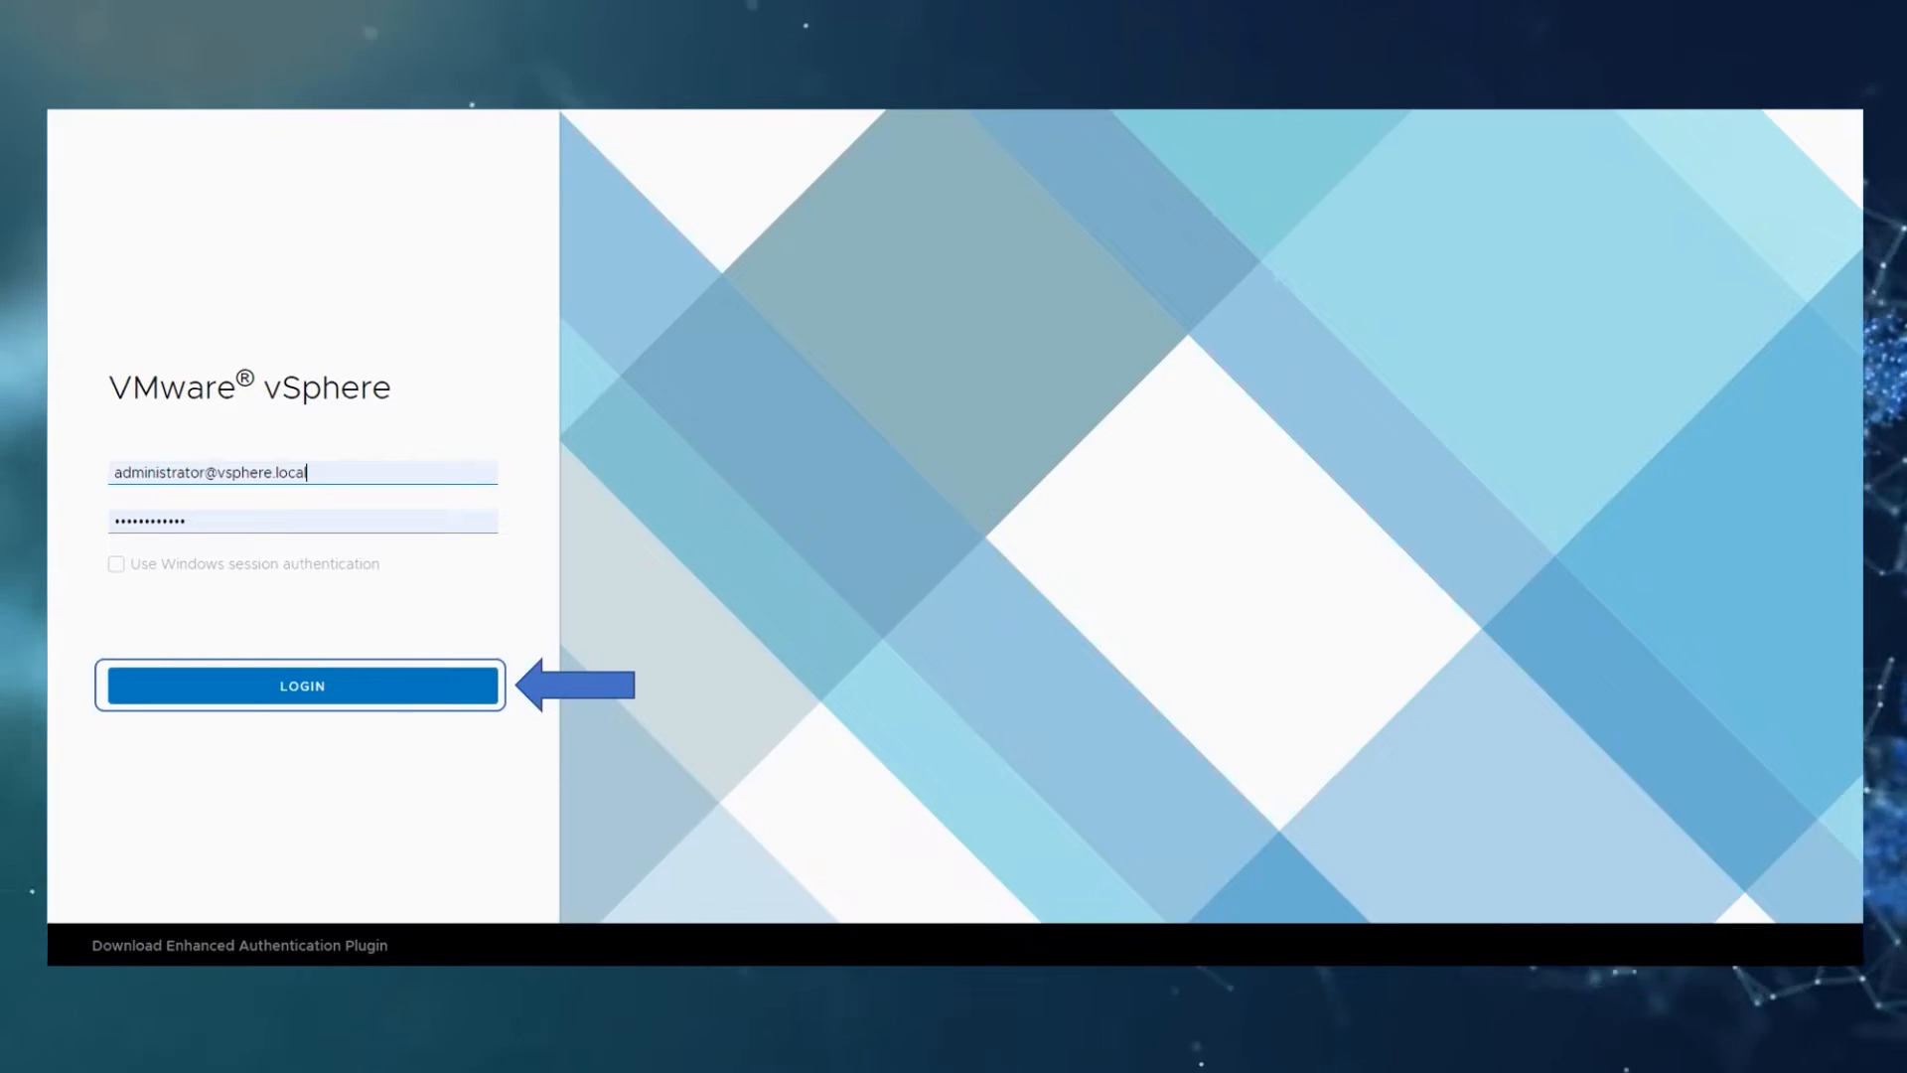
- Sign in to vCenter as administrator using the prefilled credentials
{"action": "left_click", "coordinate": [300, 685]}
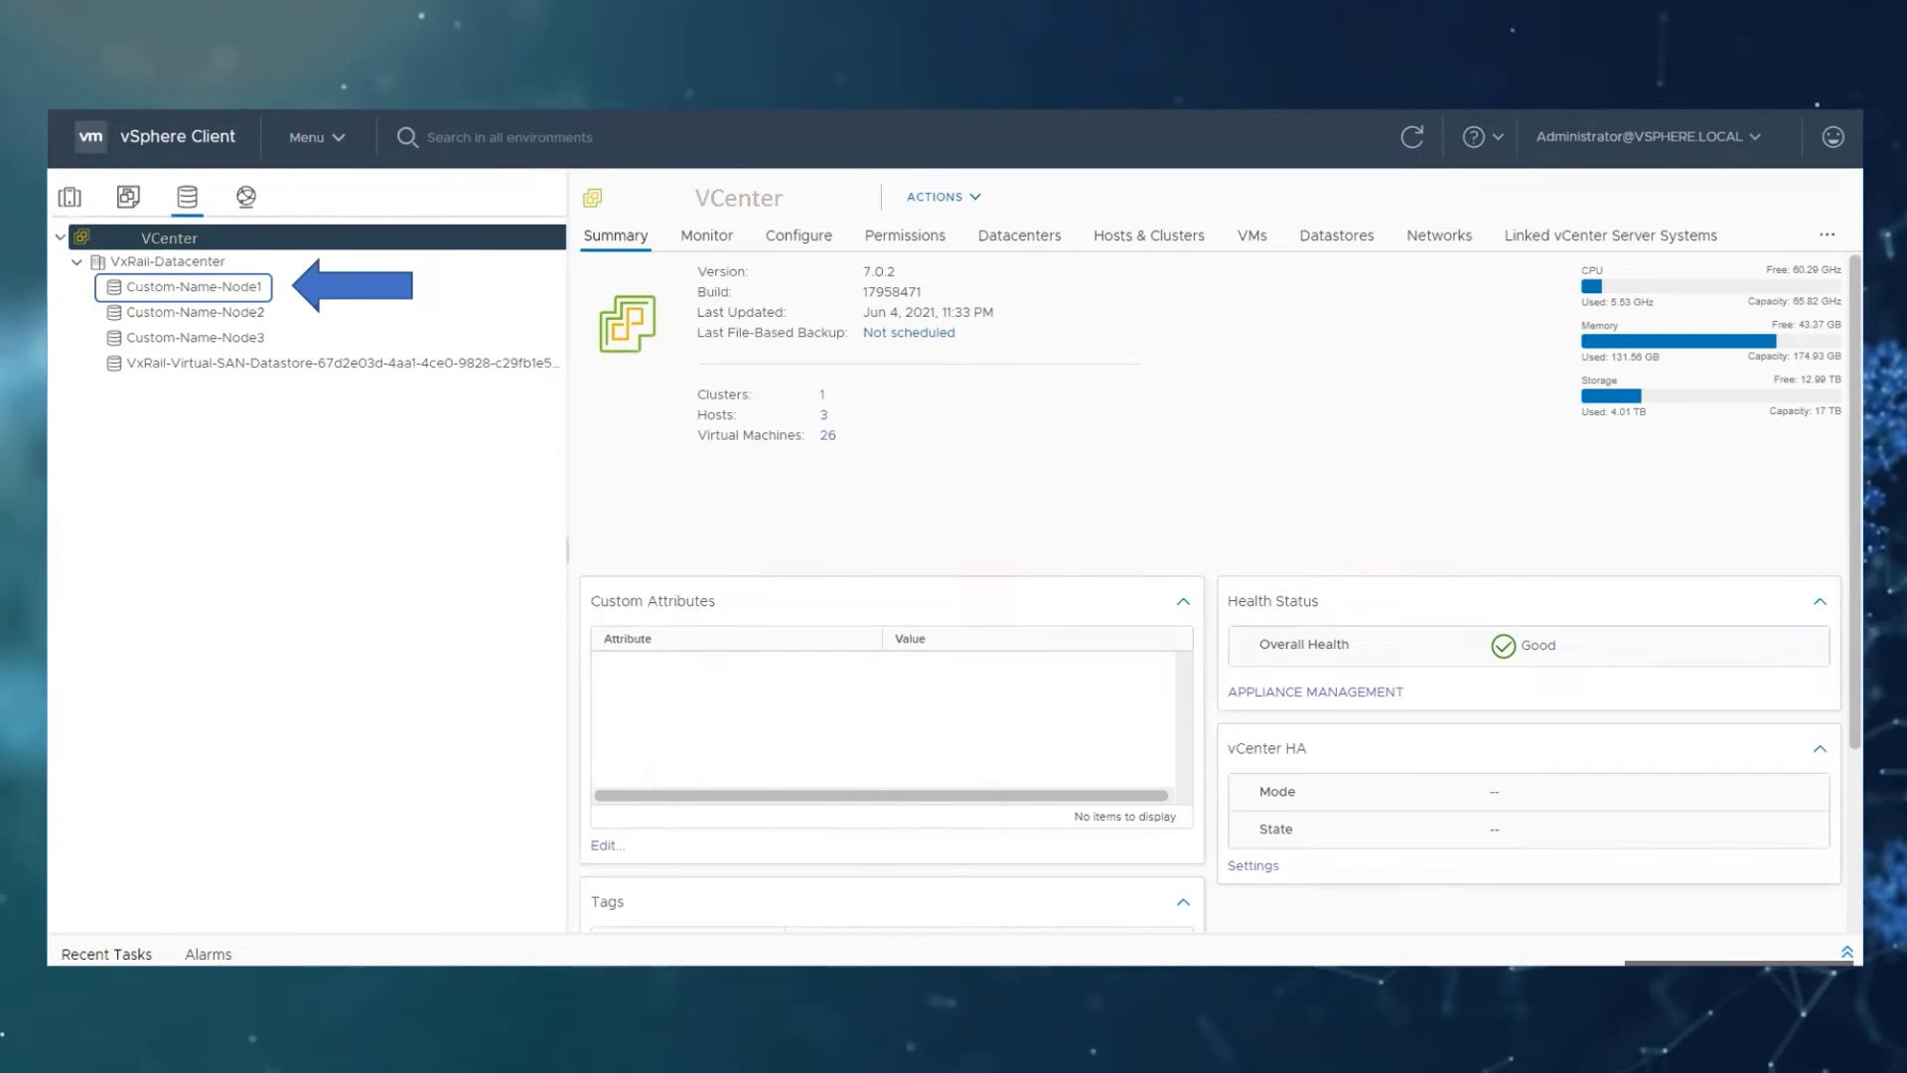
- Rename the Custom-Name-Node datastores by appending '-service-datastore1' to their names
{"action": "right_click", "coordinate": [192, 288]}
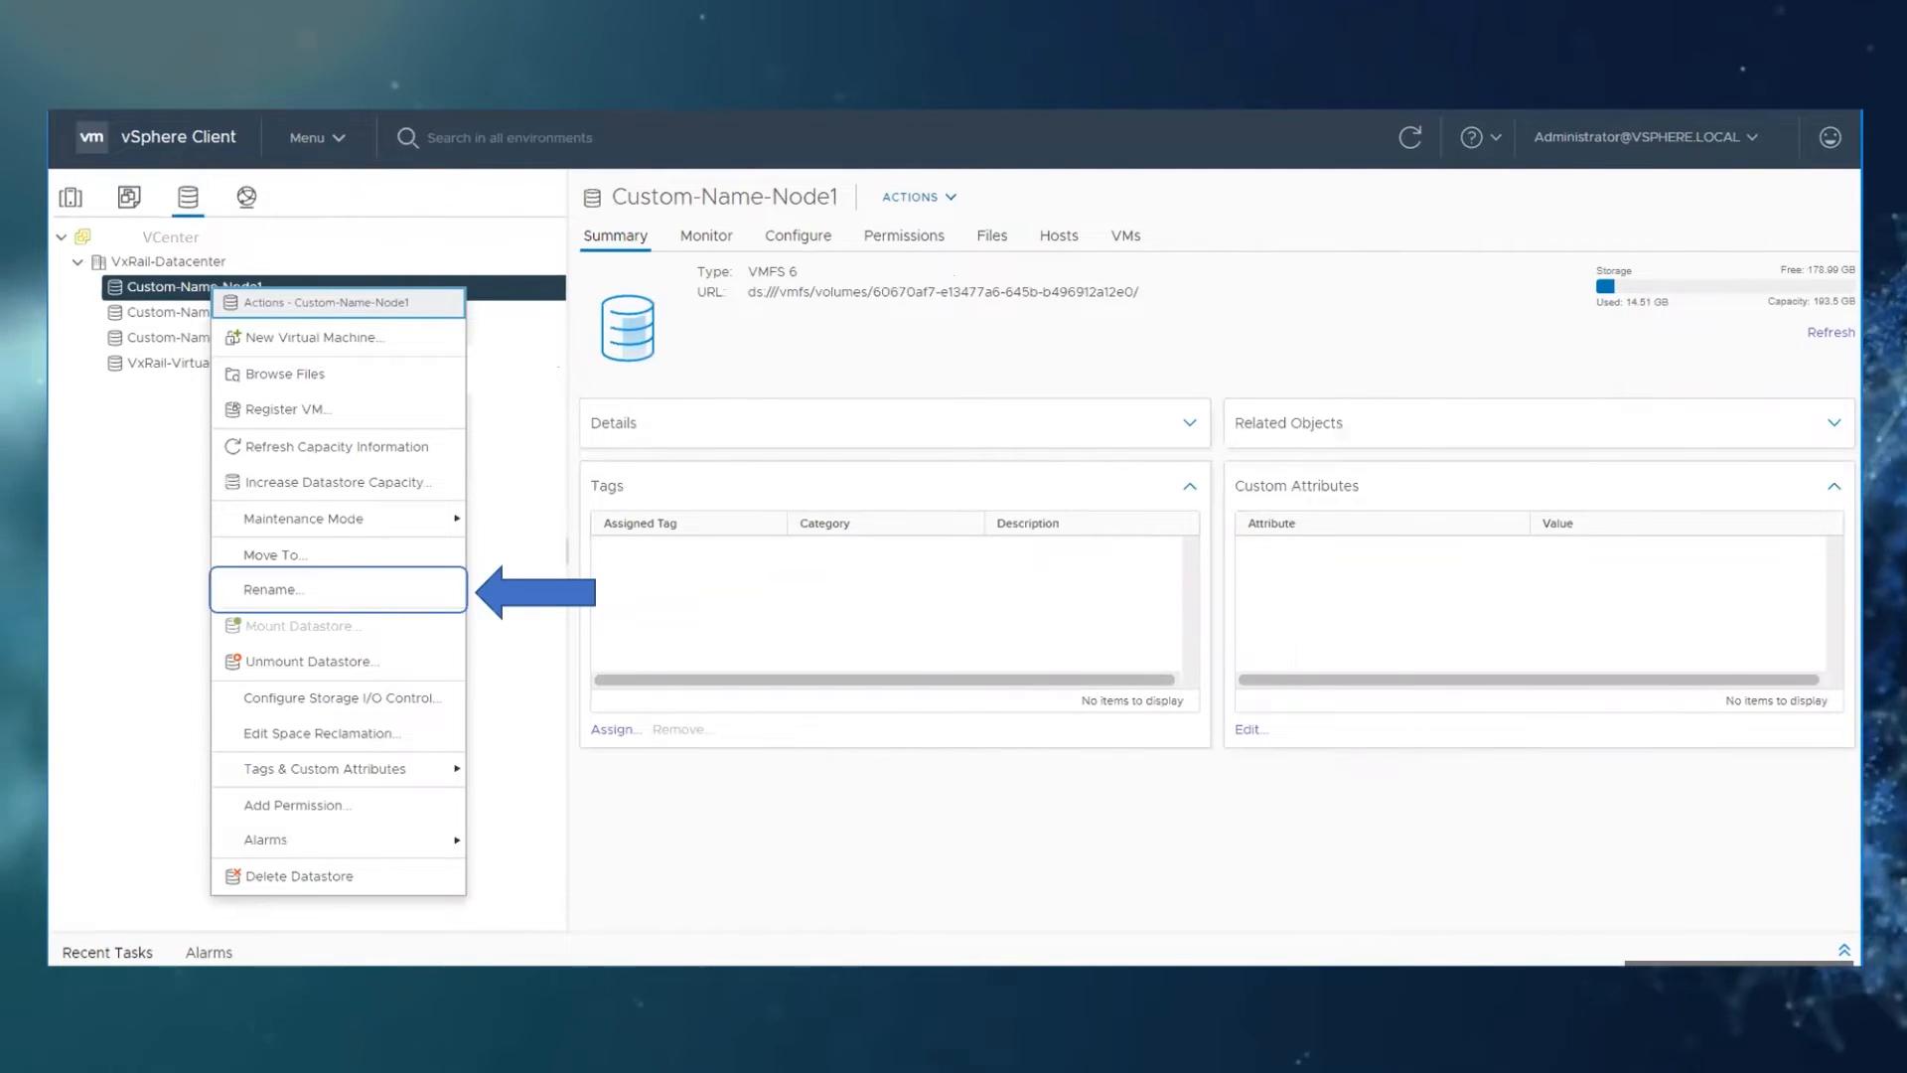
{"action": "left_click", "coordinate": [274, 589]}
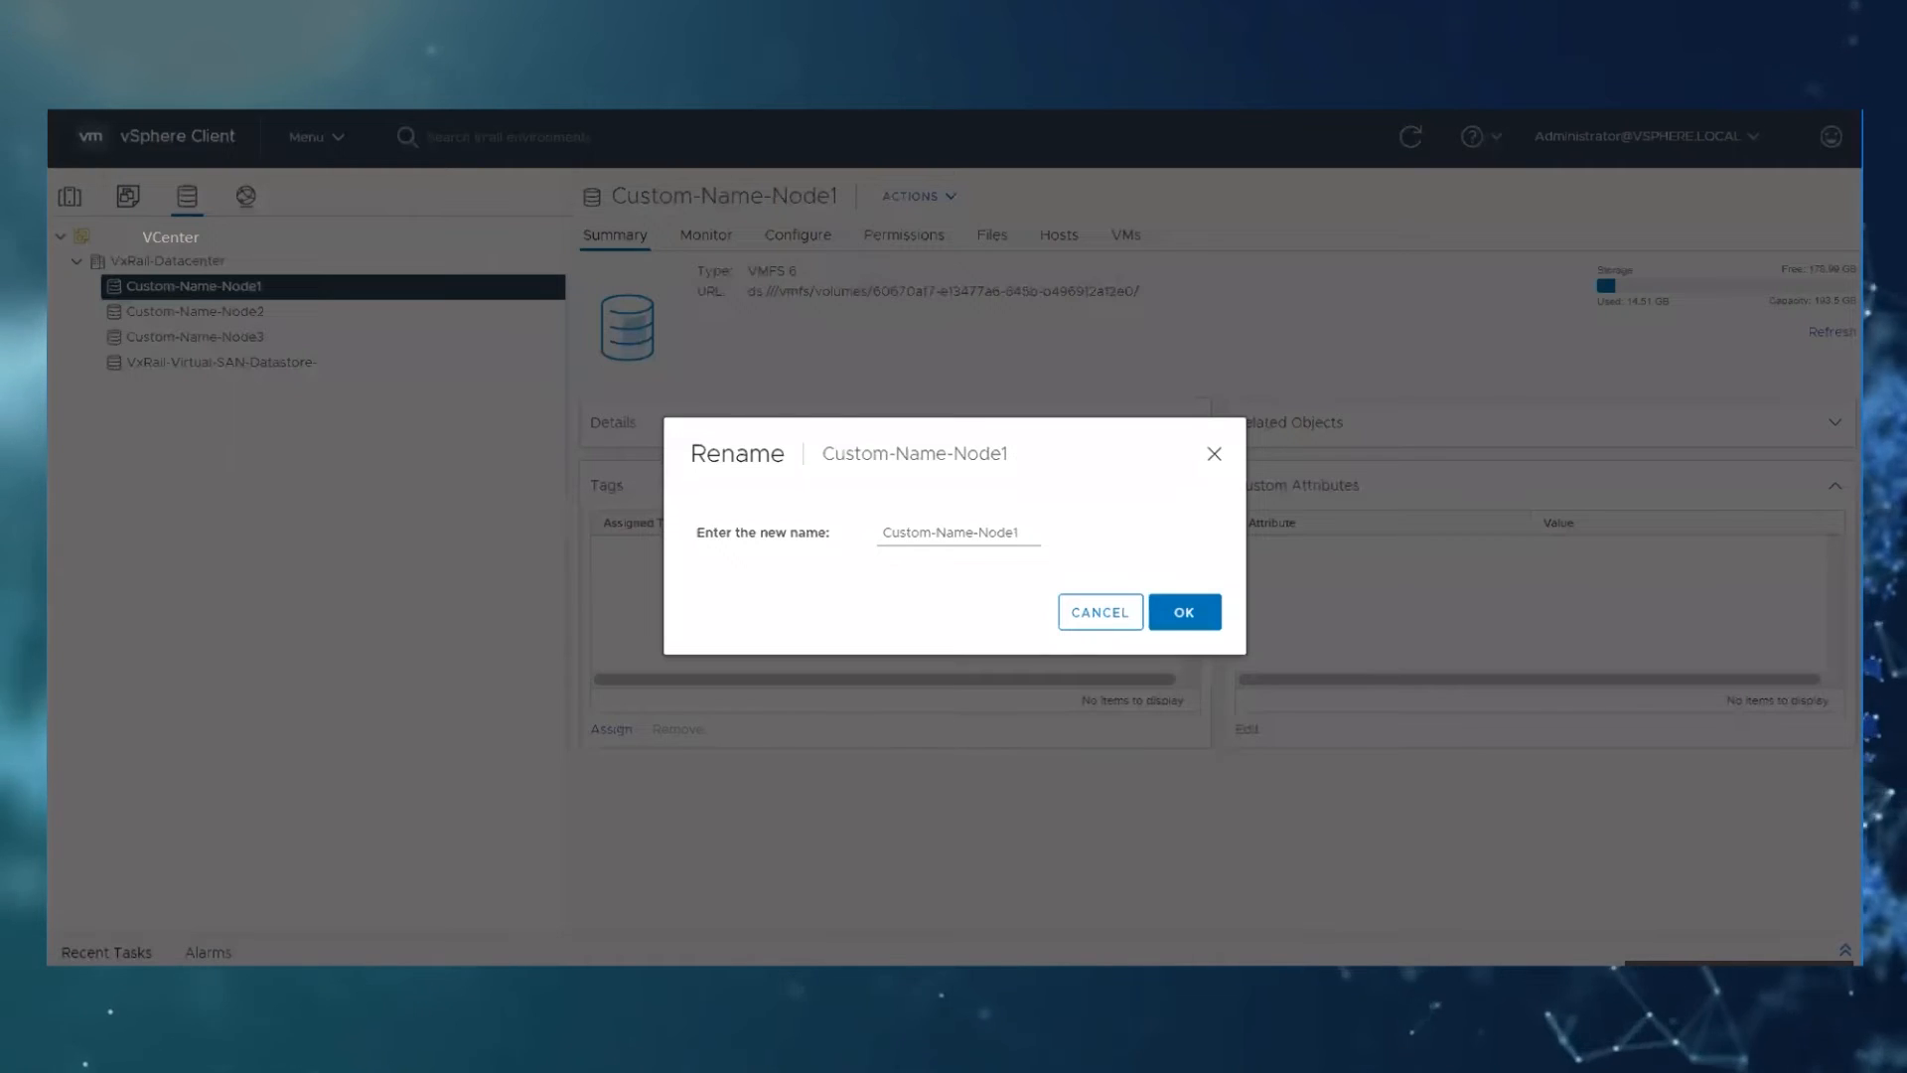
{"action": "type", "text": "-service-datastore1"}
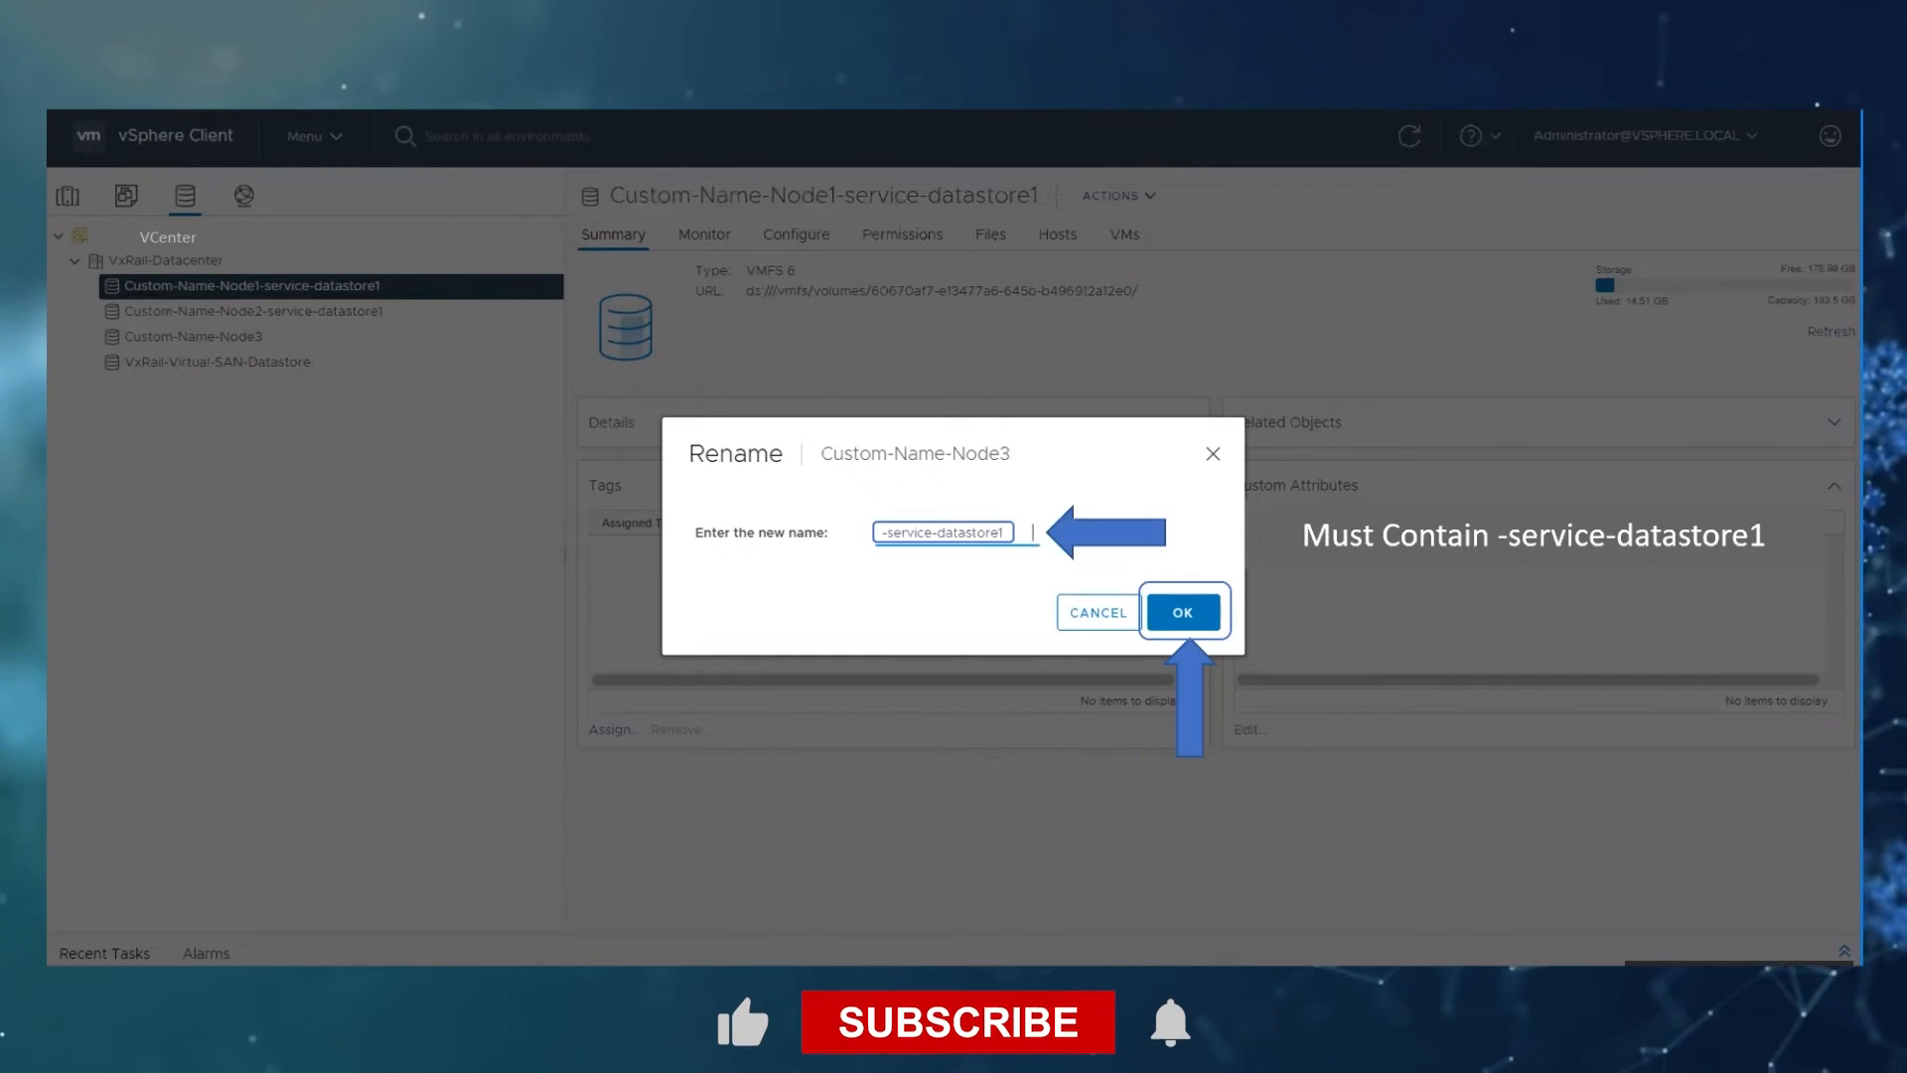
{"action": "left_click", "coordinate": [1181, 612]}
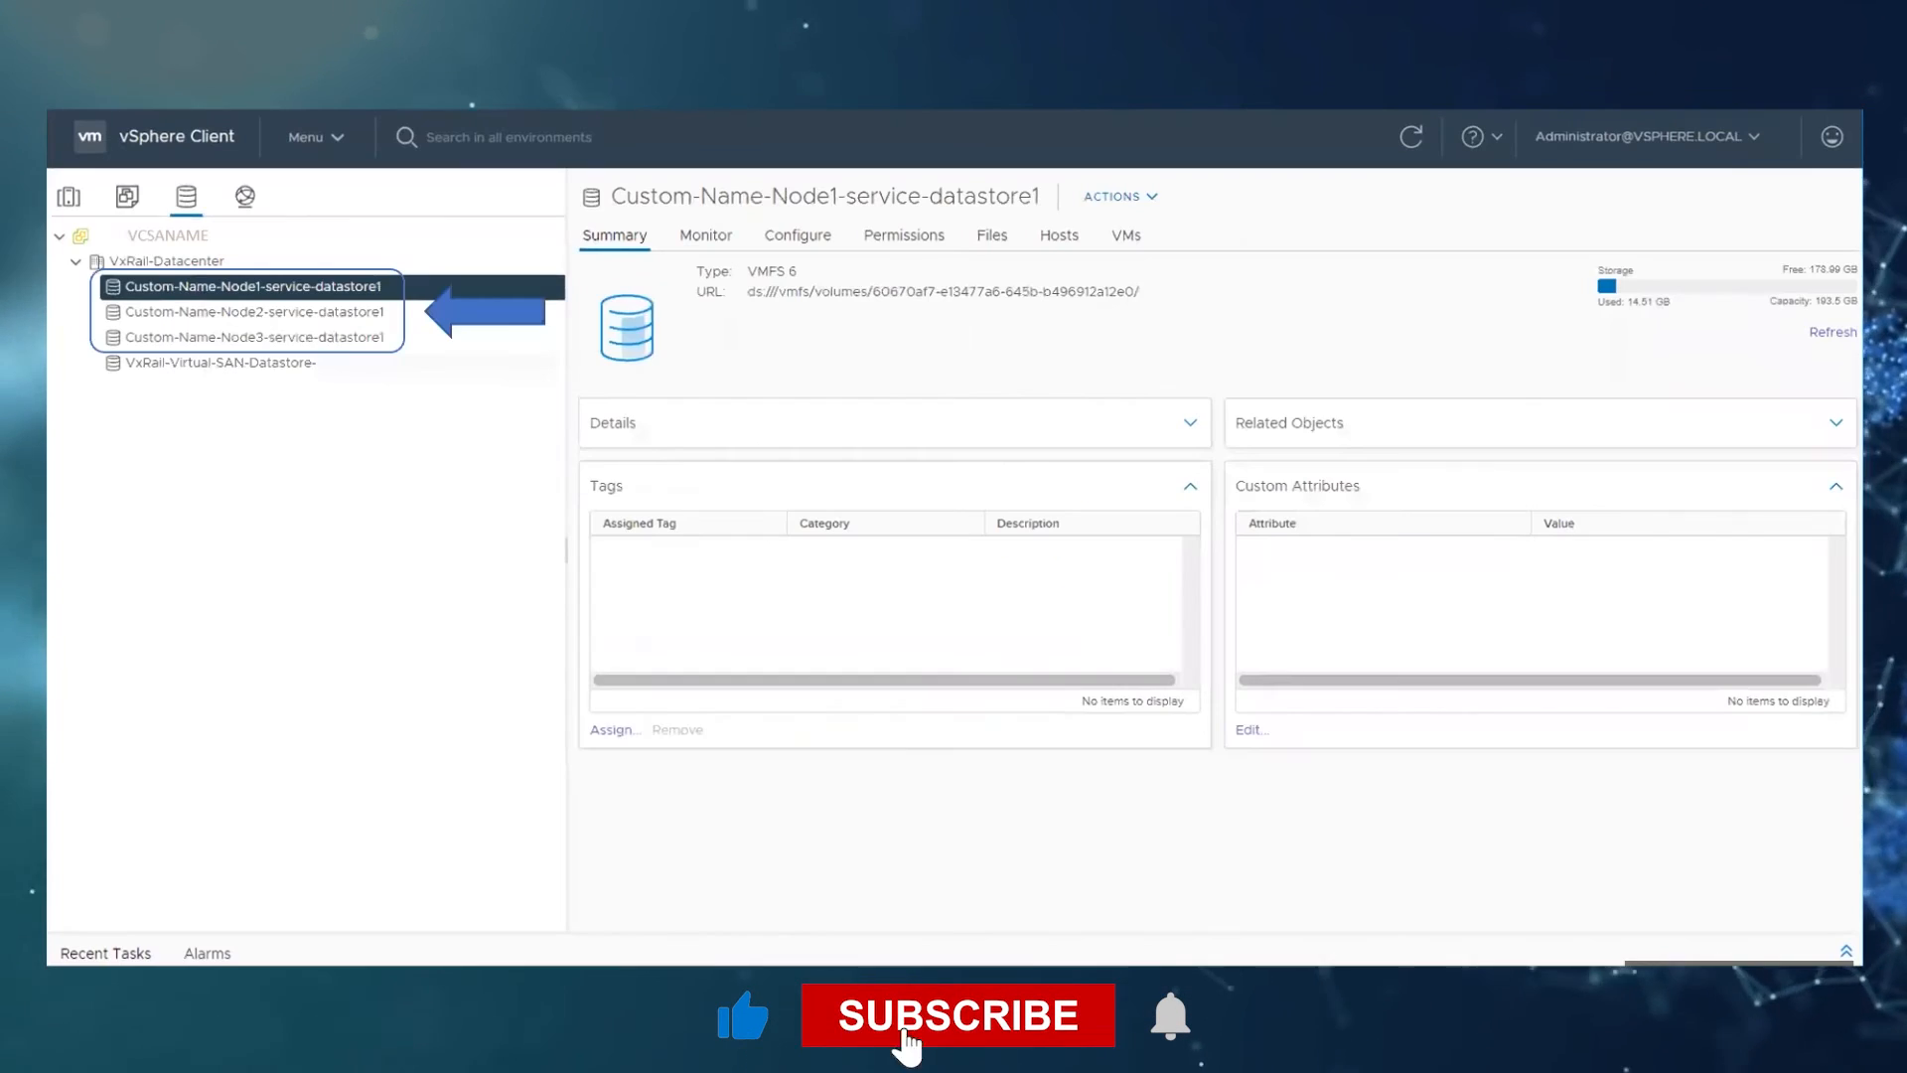
{"action": "left_click", "coordinate": [958, 1014]}
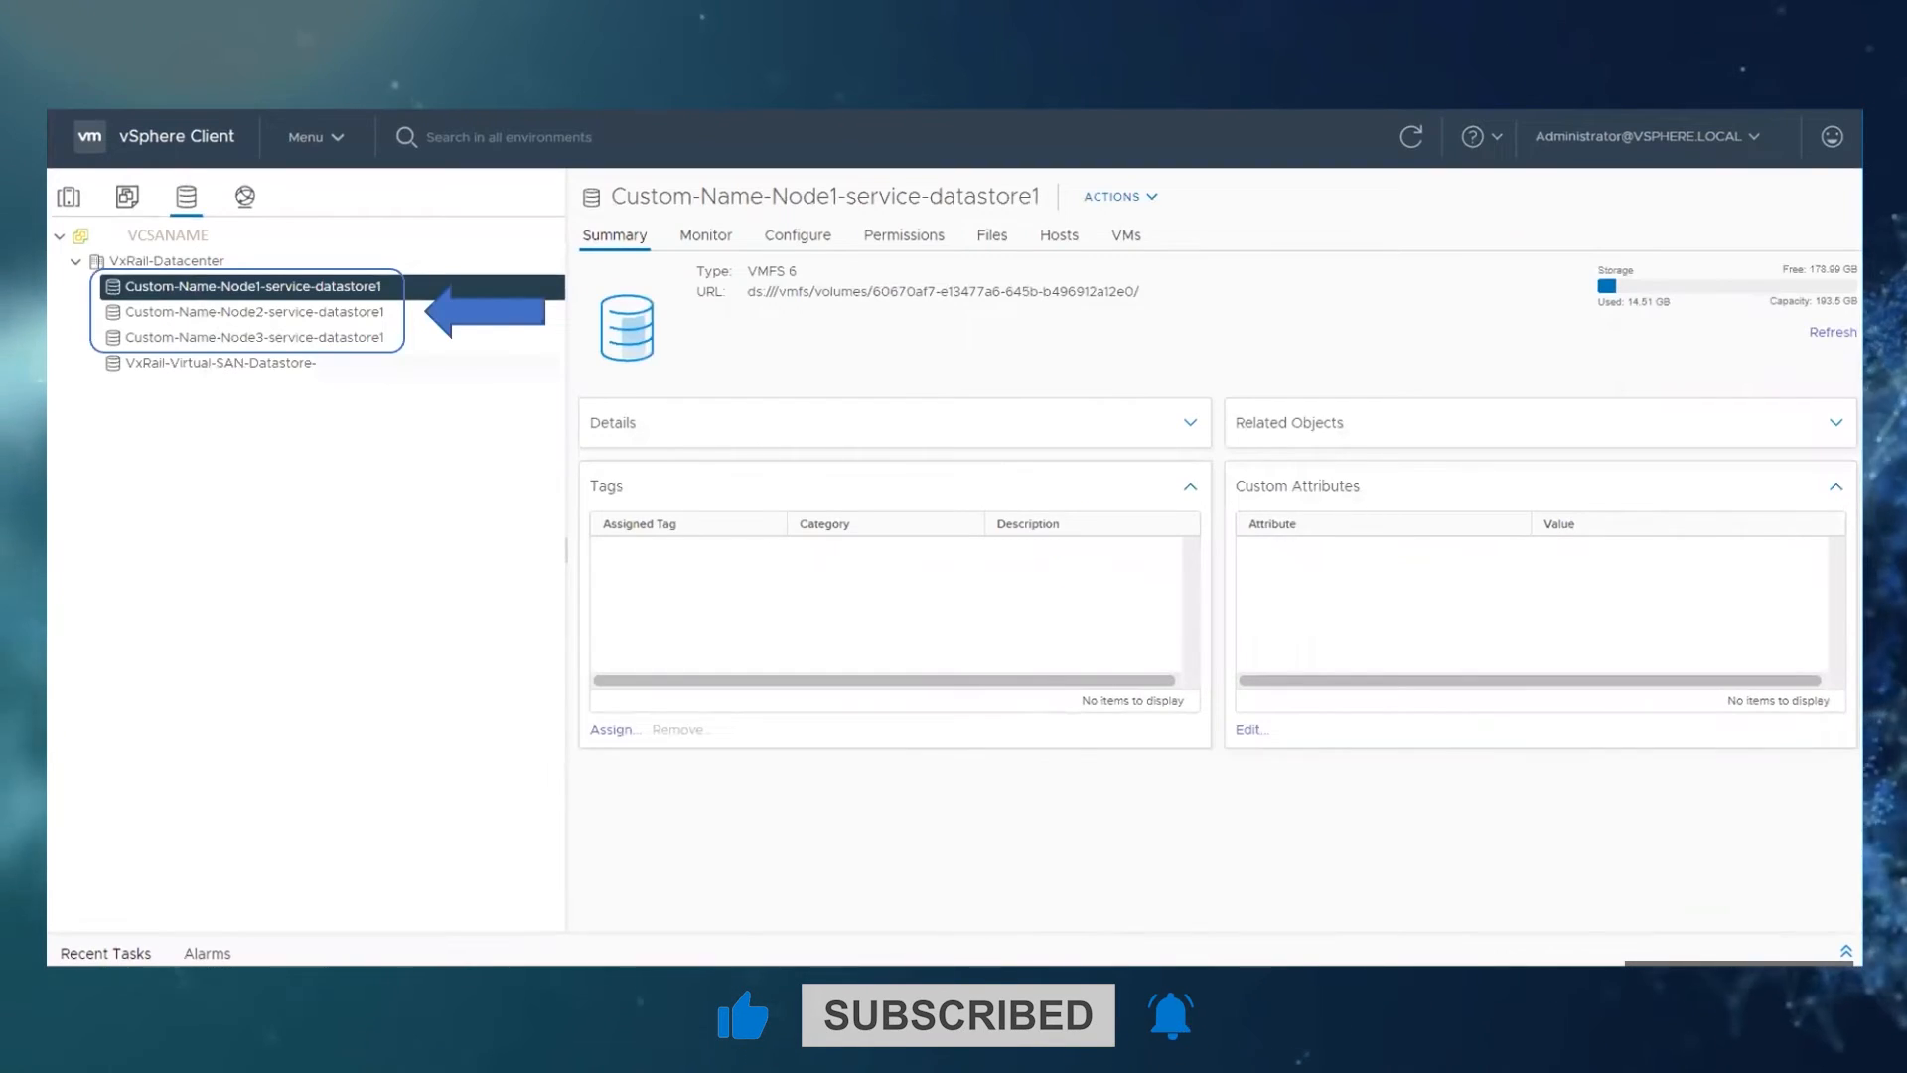